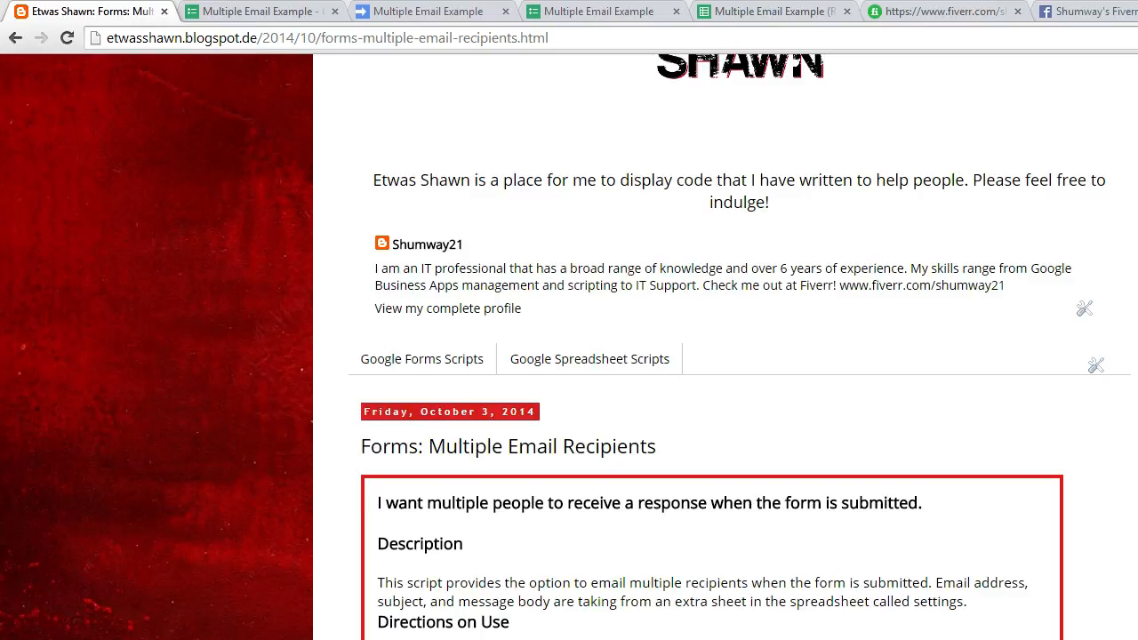
mouse_move(213, 462)
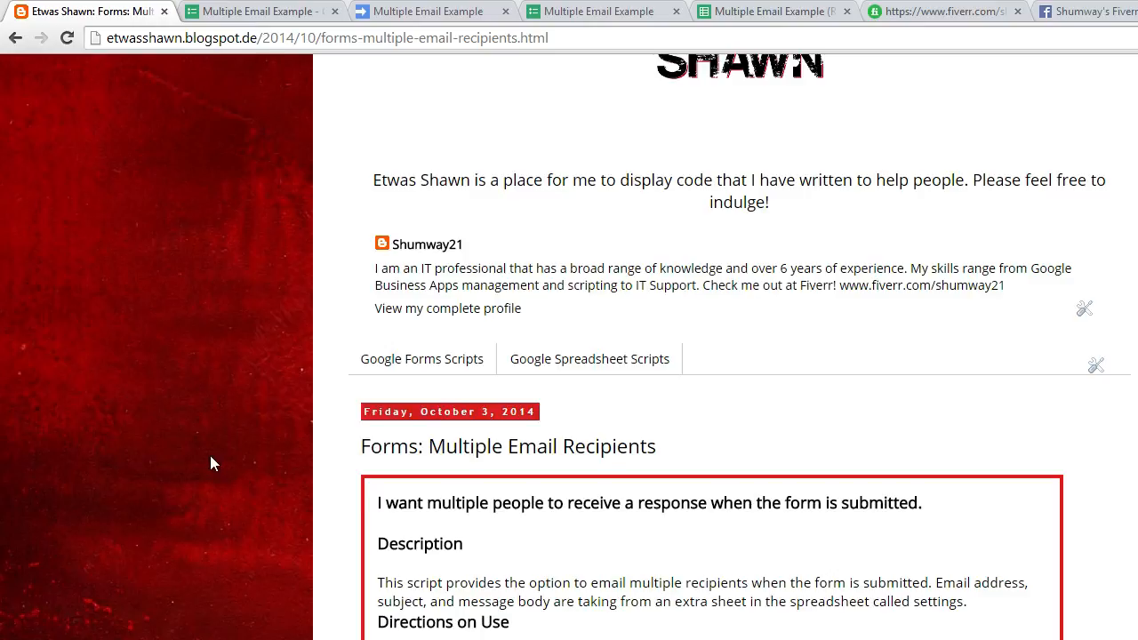
Switch from the blog post to the Multiple Email Example (Responses) spreadsheet
click(773, 11)
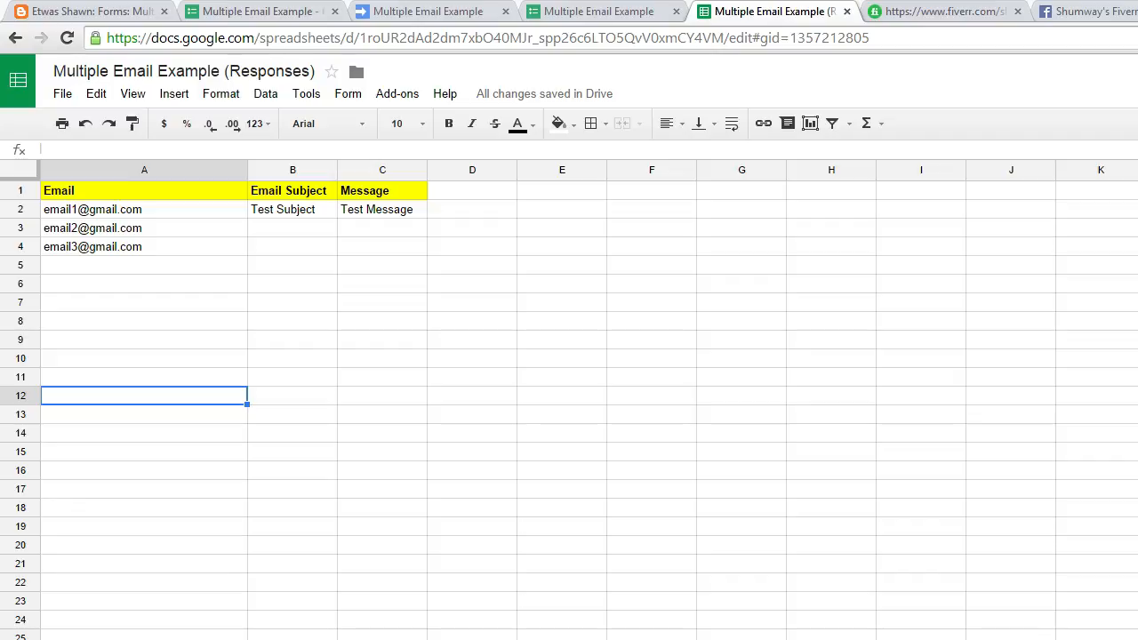
mouse_move(96, 194)
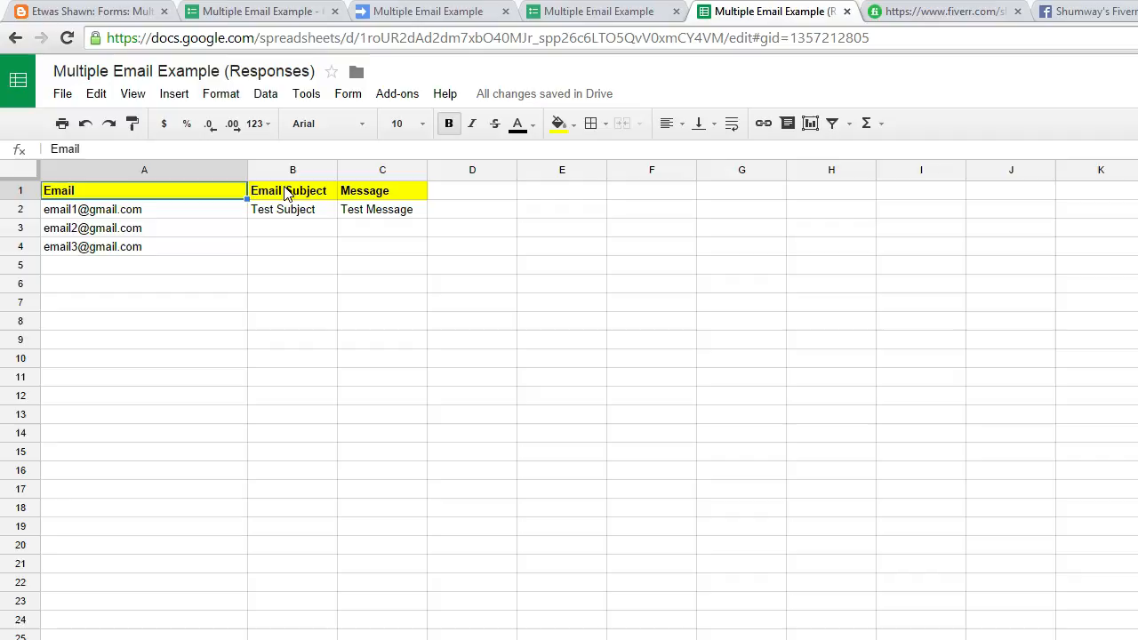
Inspect the Email, Test Subject and Test Message settings in row 2 of the Settings sheet
click(383, 190)
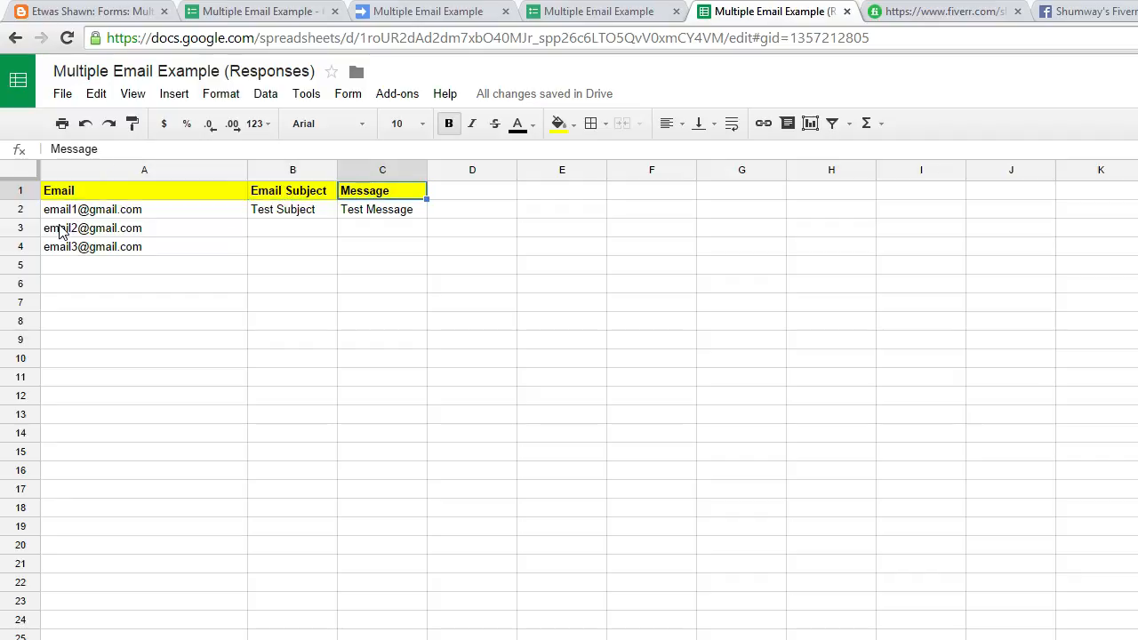
mouse_move(175, 217)
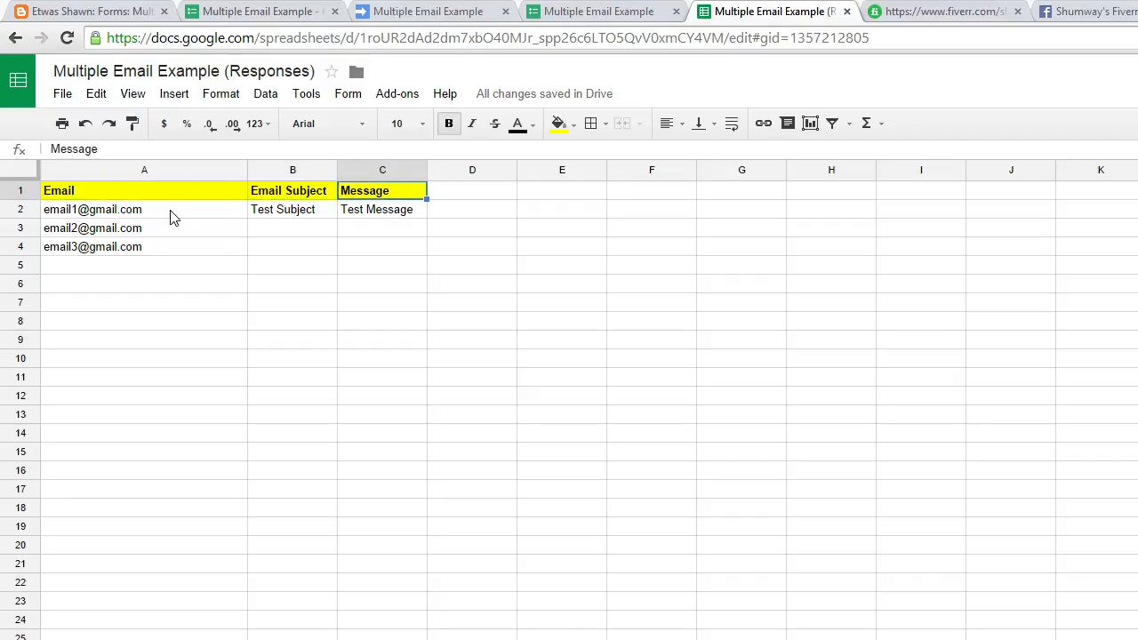
click(93, 210)
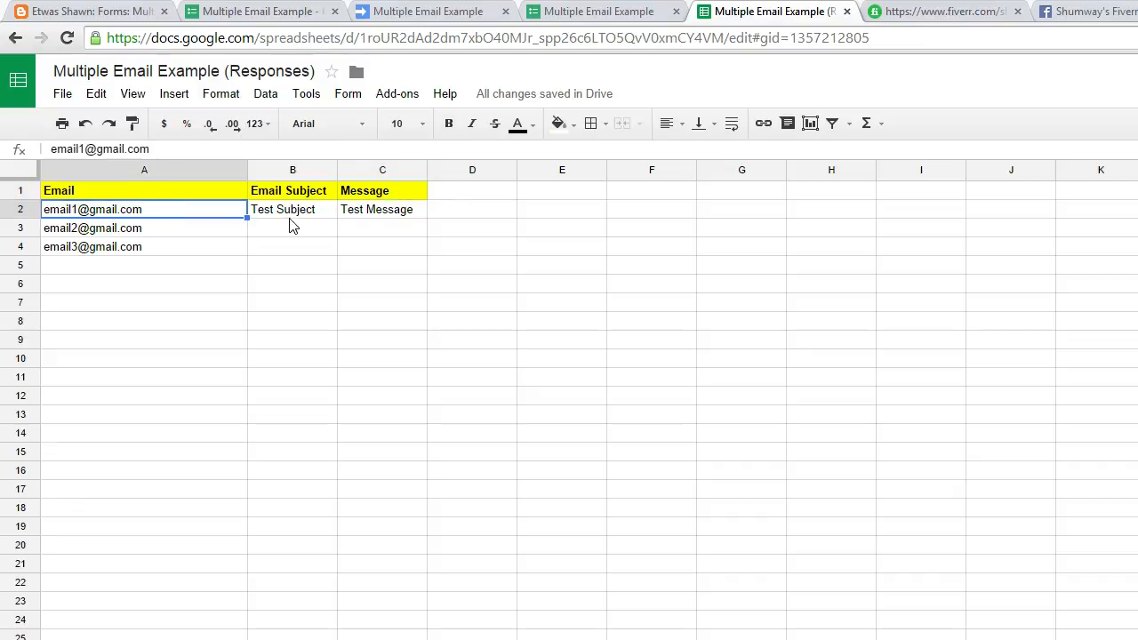
click(292, 210)
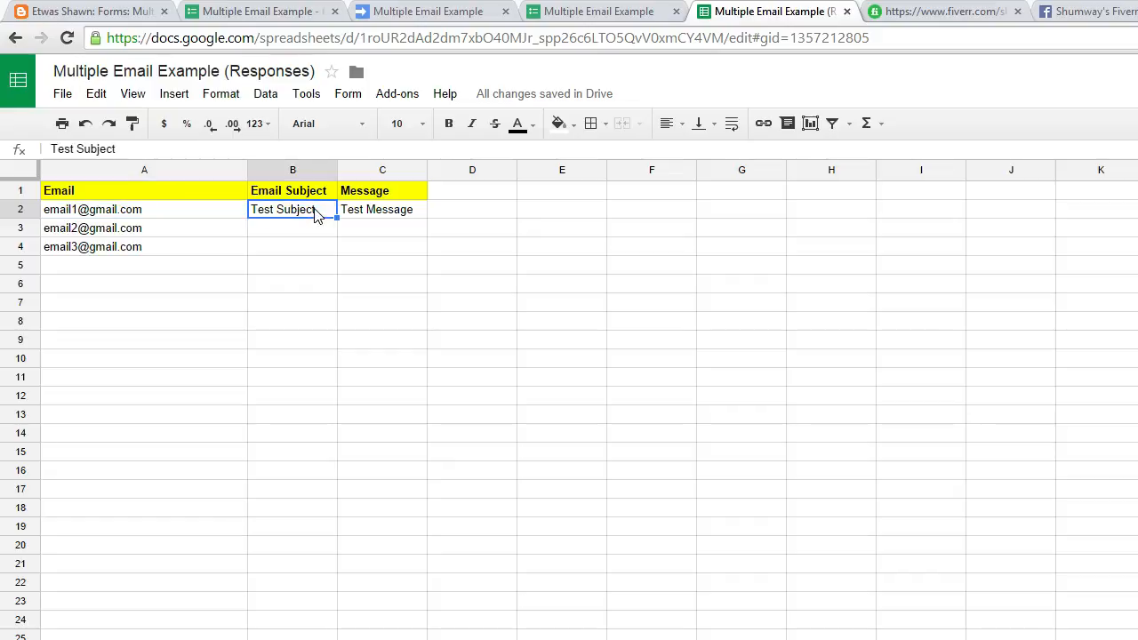
mouse_move(320, 217)
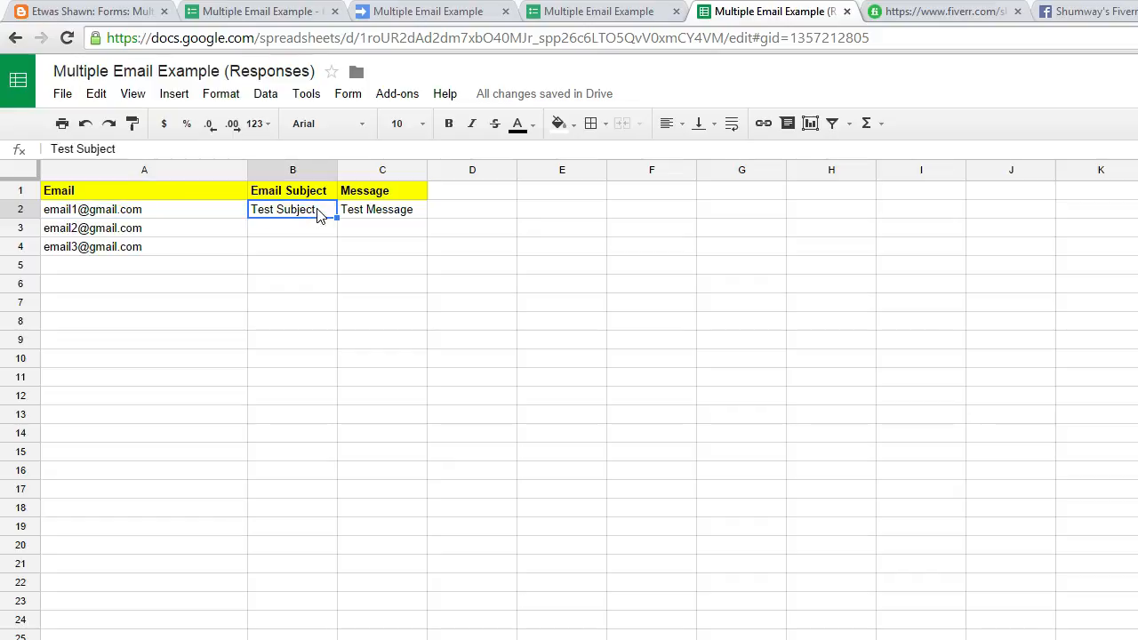
click(382, 209)
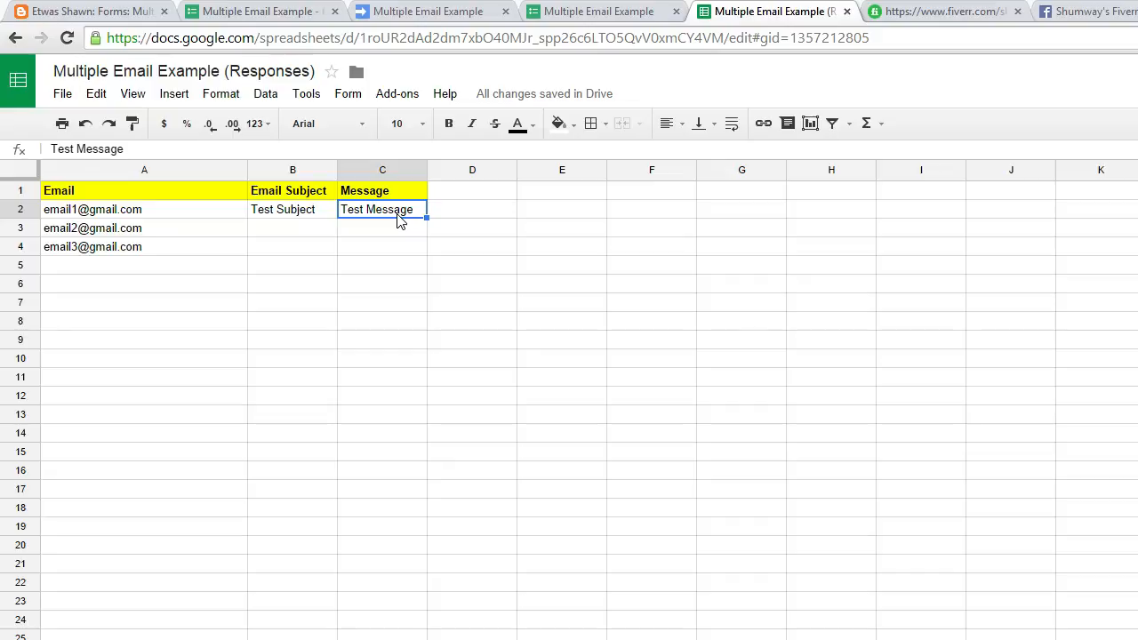
mouse_move(382, 171)
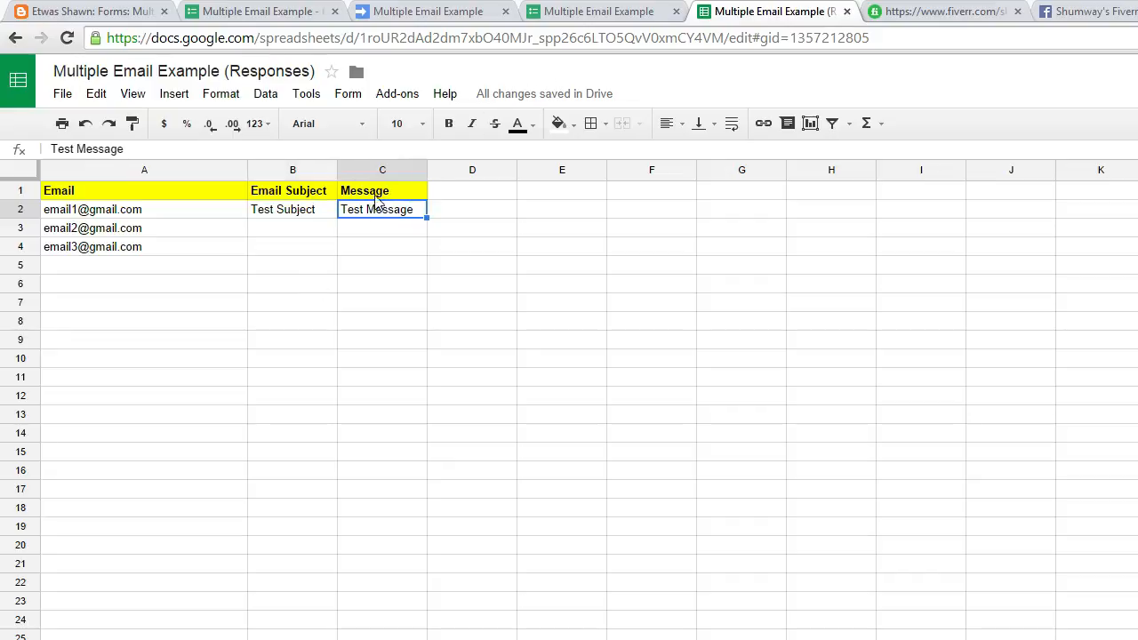
double_click(377, 210)
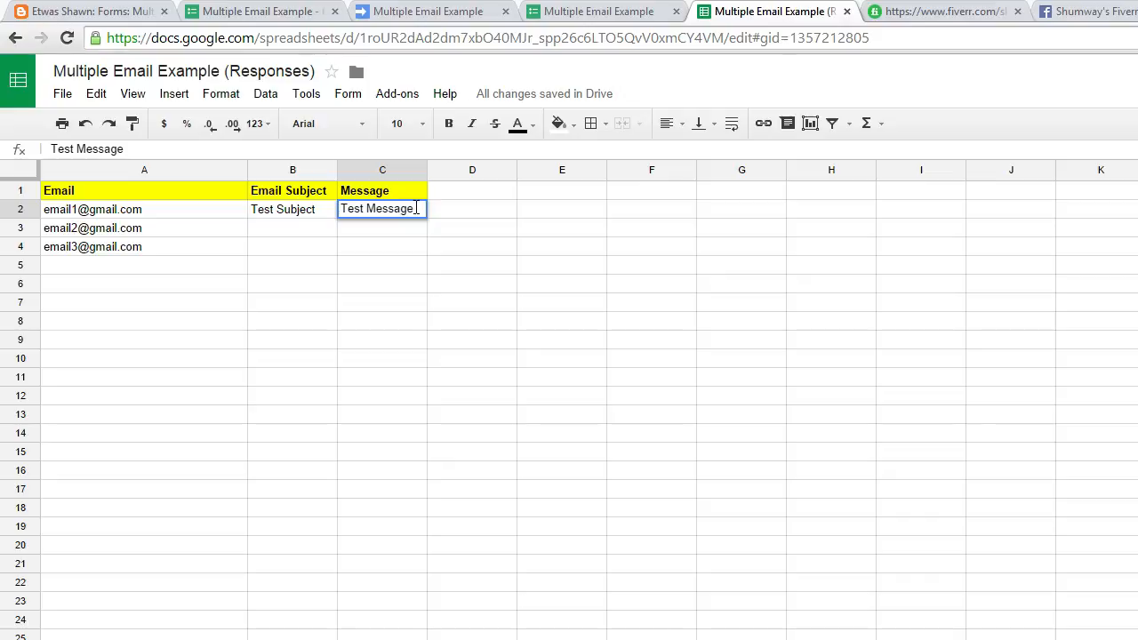
click(292, 210)
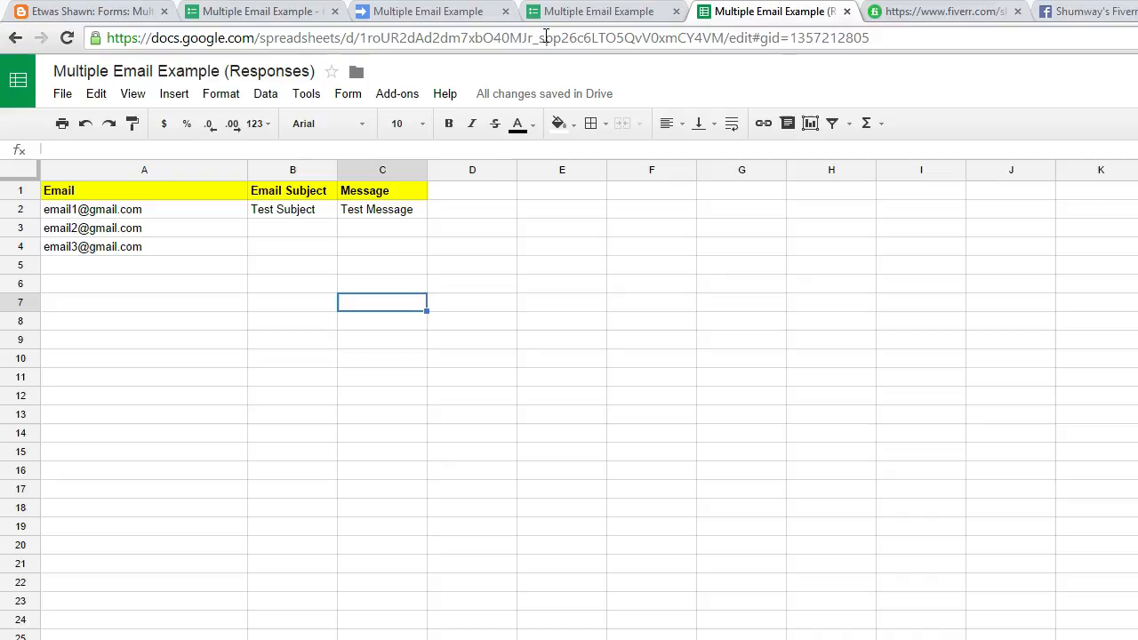
Return to the blog post's script code and move to the empty script editor
click(85, 11)
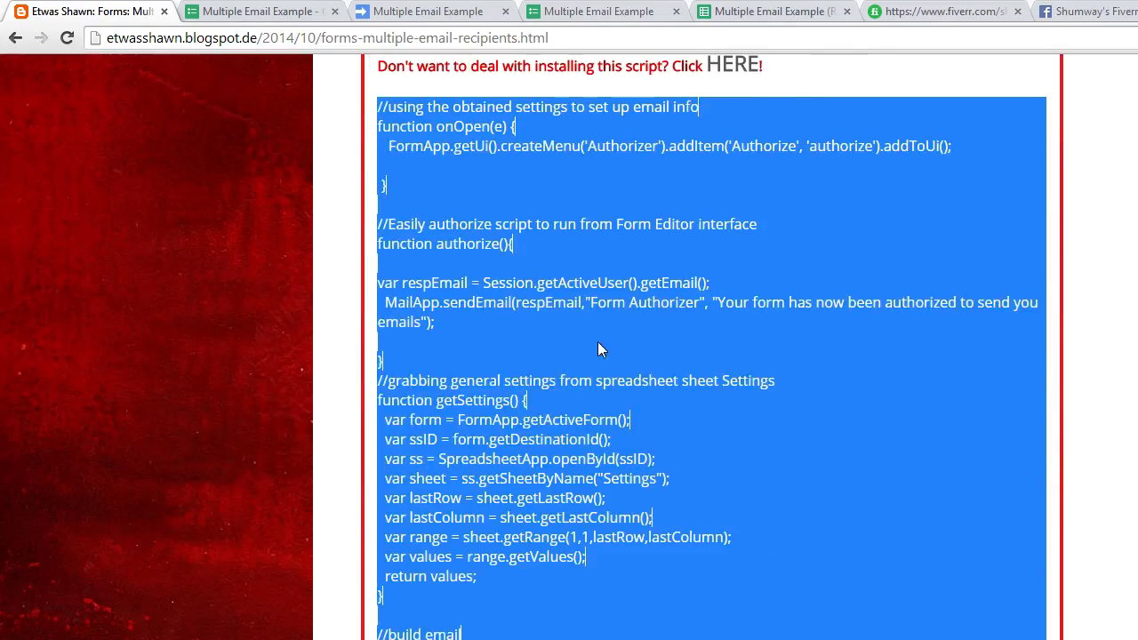
mouse_move(637, 368)
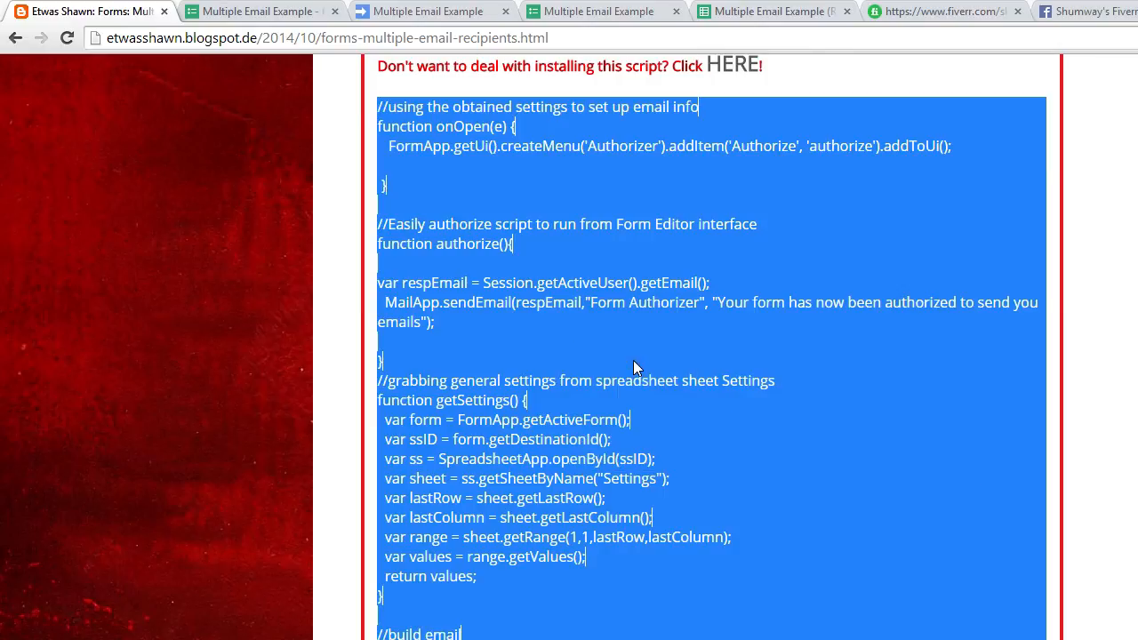
click(430, 11)
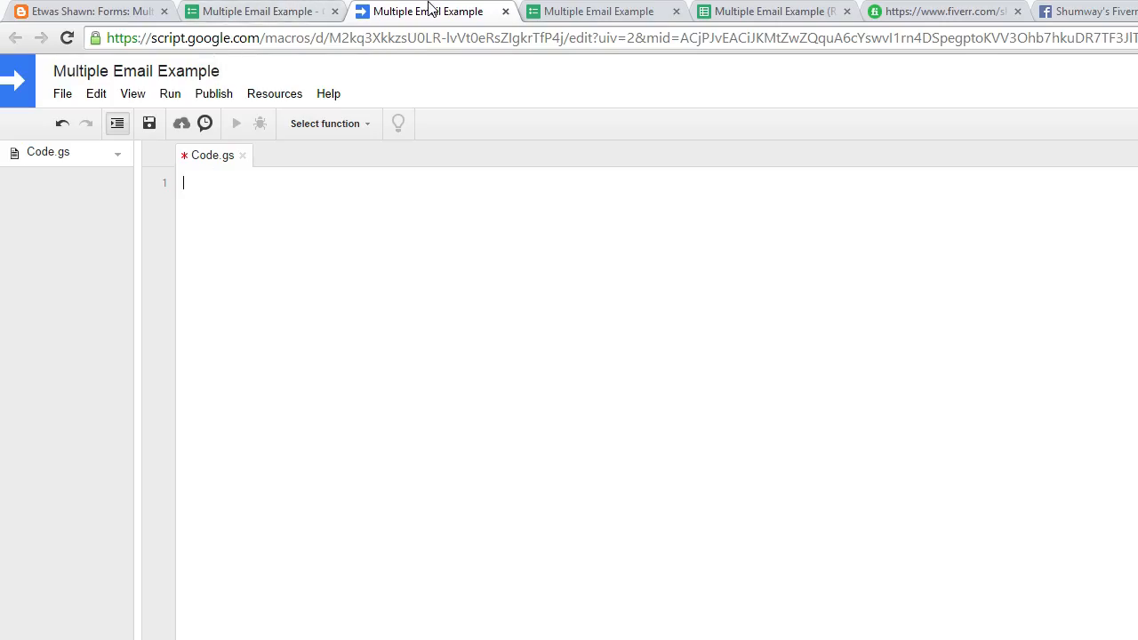
Launch the Multiple Email Example form's script editor via Tools > Script editor
click(258, 11)
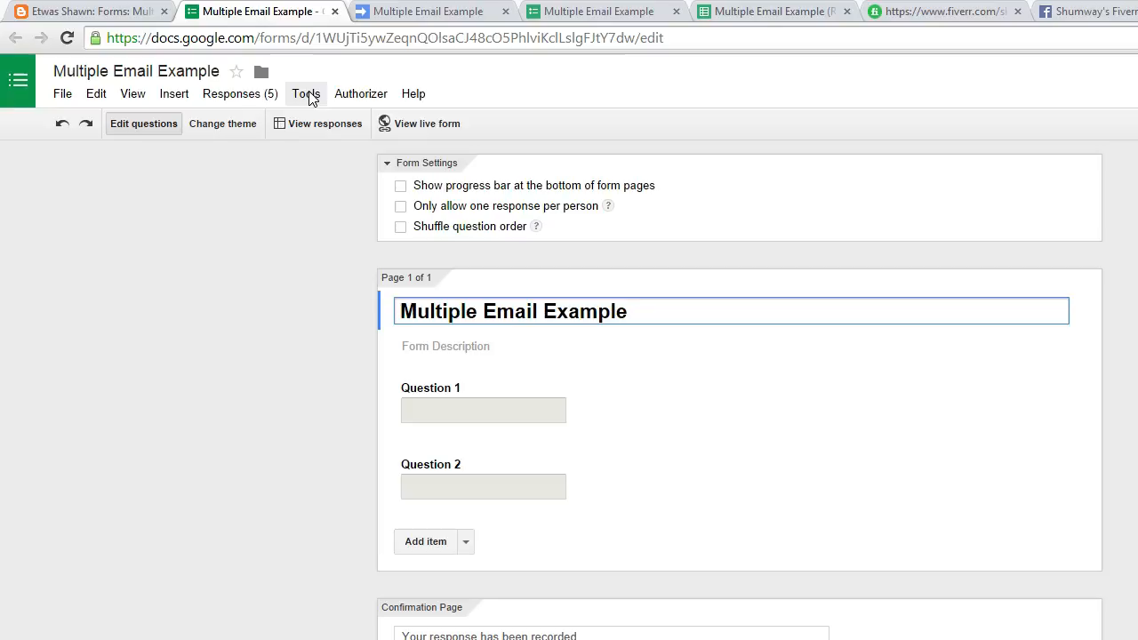
click(306, 93)
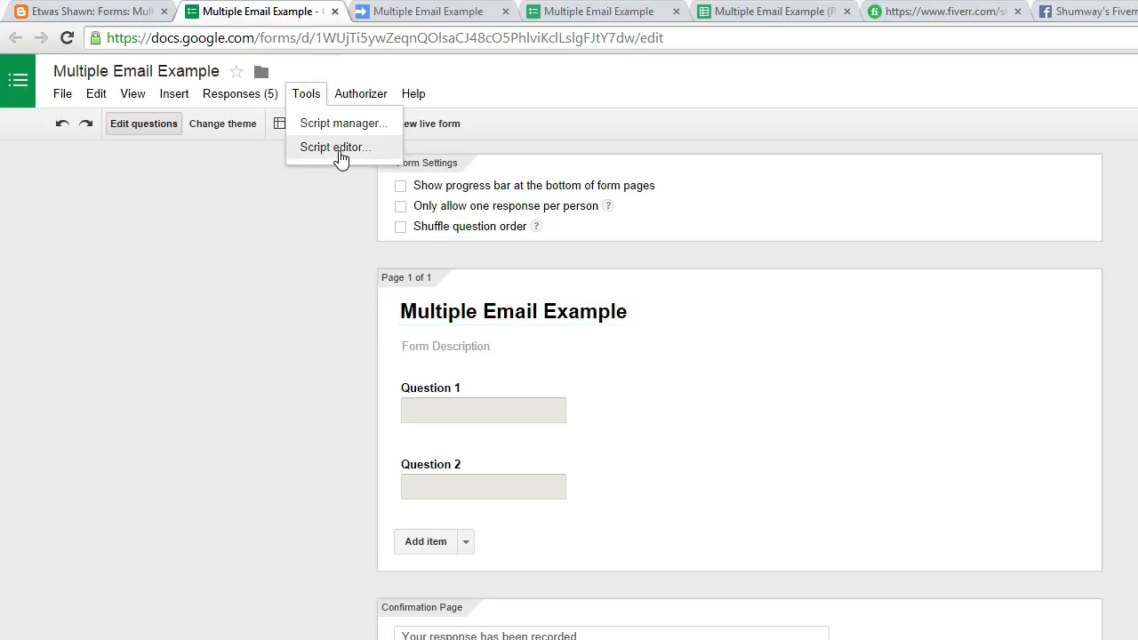
click(334, 146)
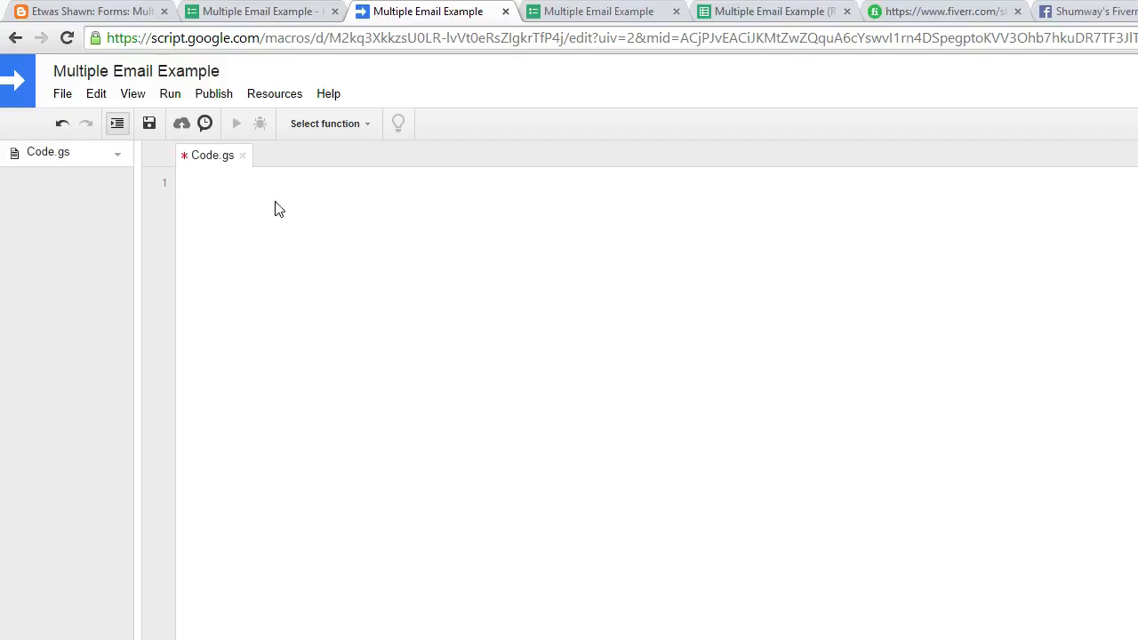
Paste the blog's multiple-recipient email script into Code.gs and save the project
right_click(276, 204)
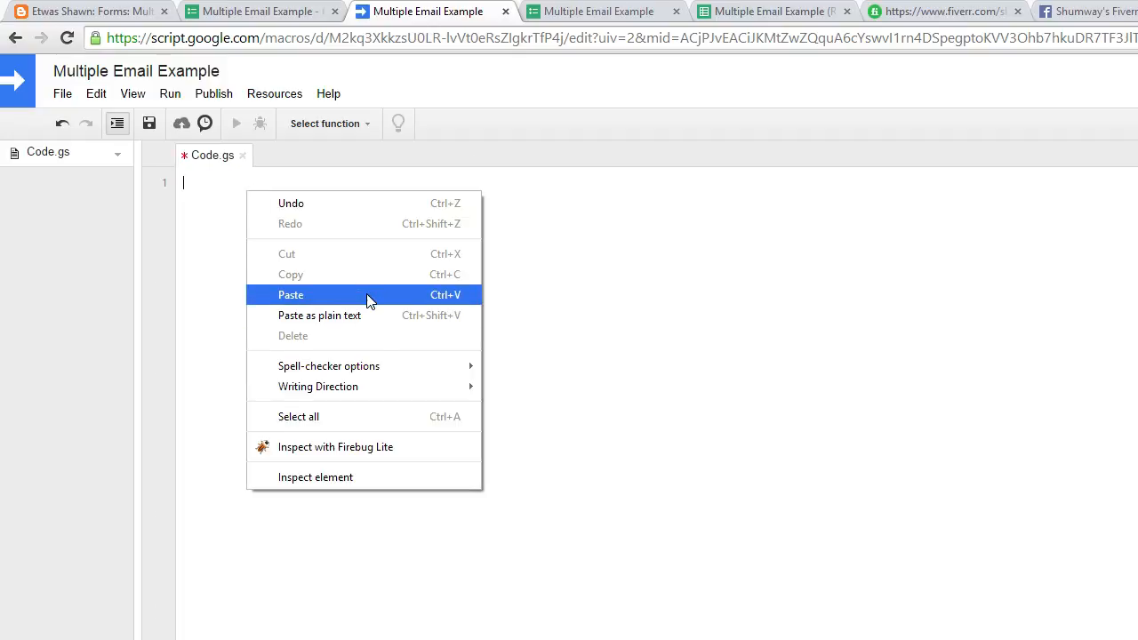
click(292, 295)
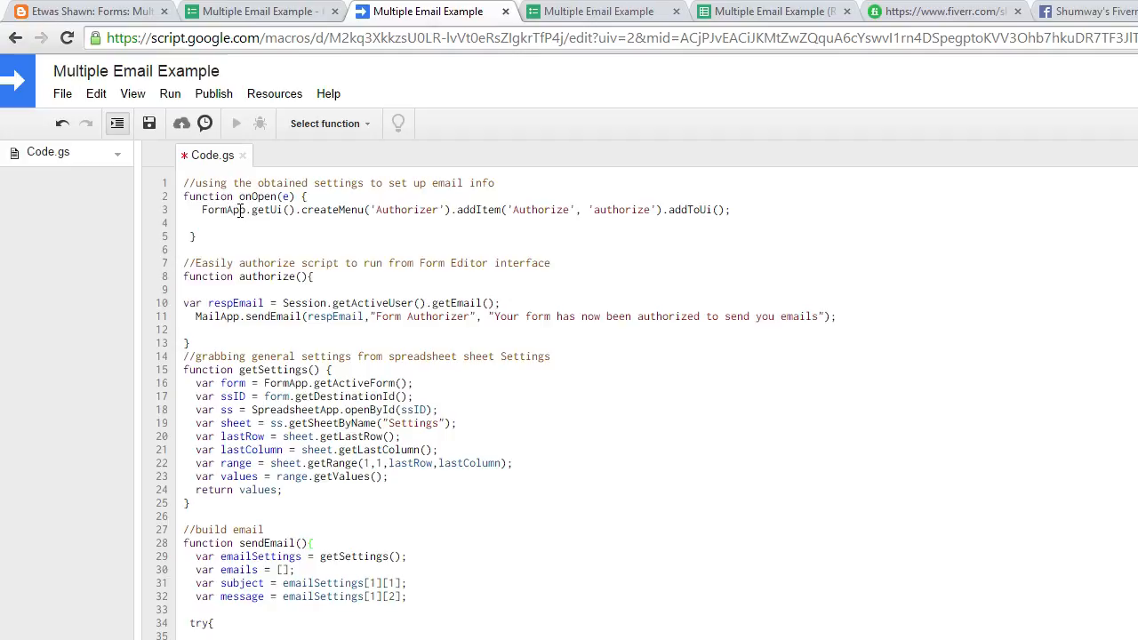
click(150, 125)
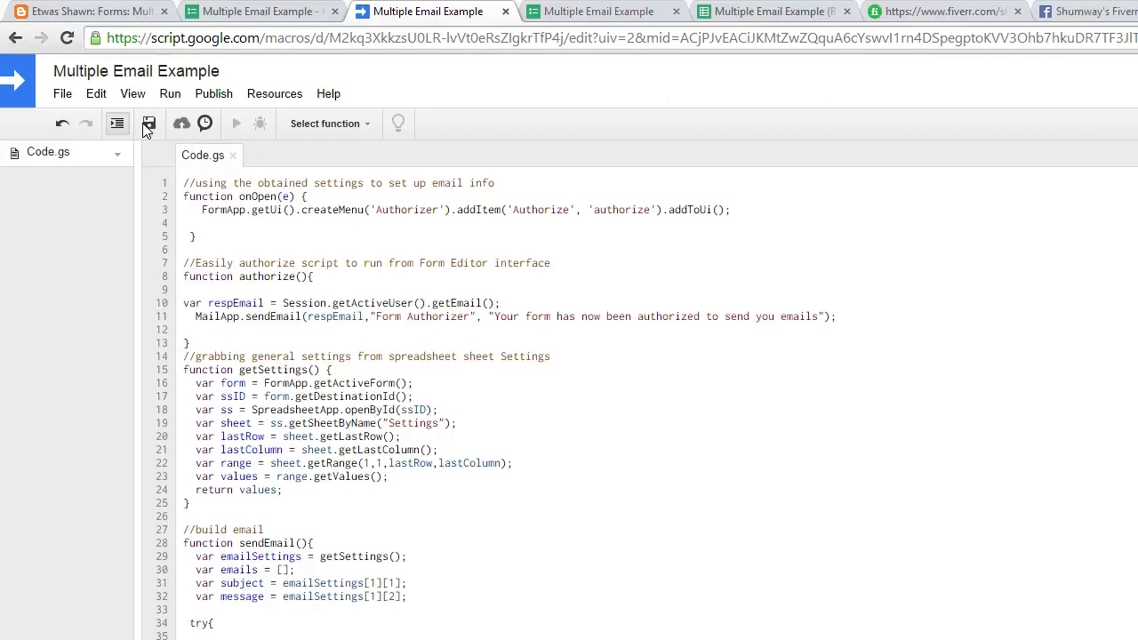
mouse_move(204, 124)
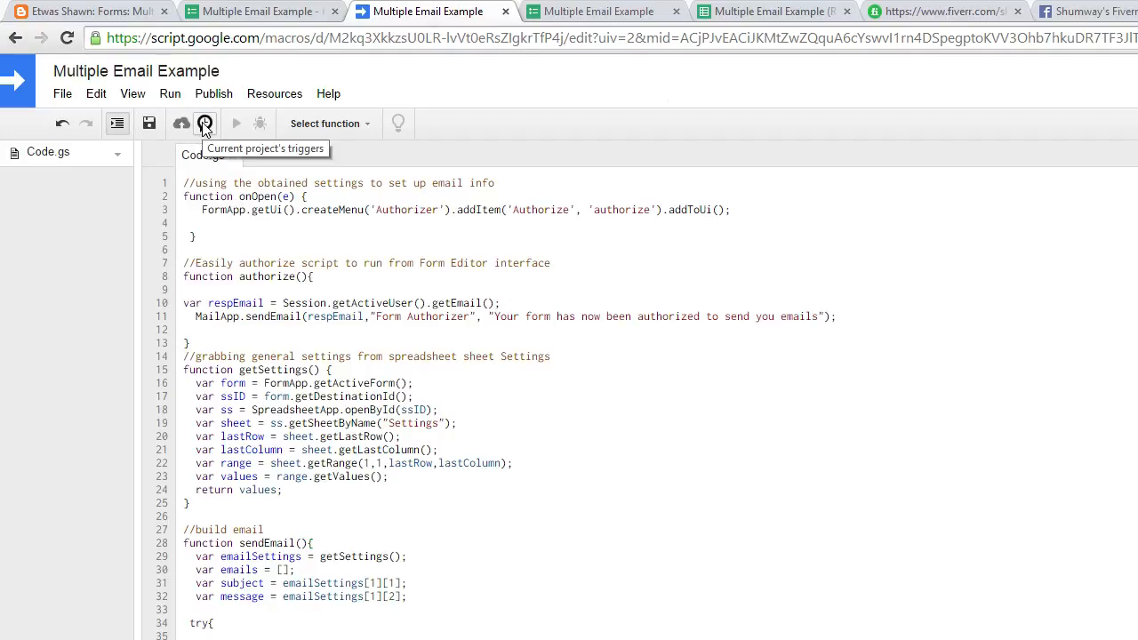
Add a project trigger running sendEmail from the form on form submit and save it
click(205, 123)
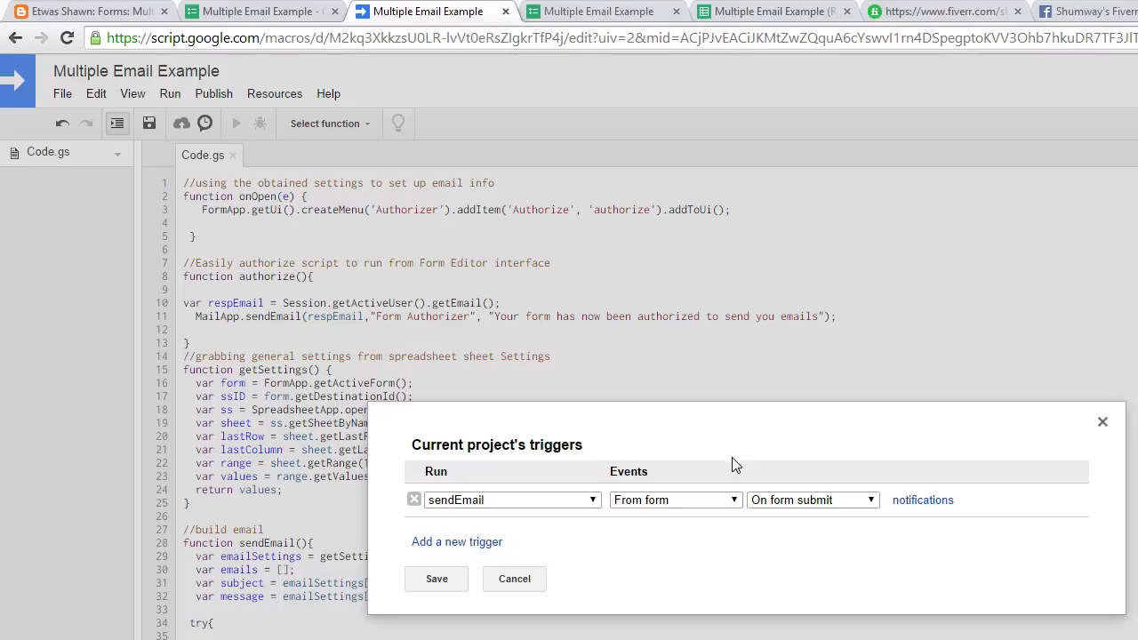
click(512, 498)
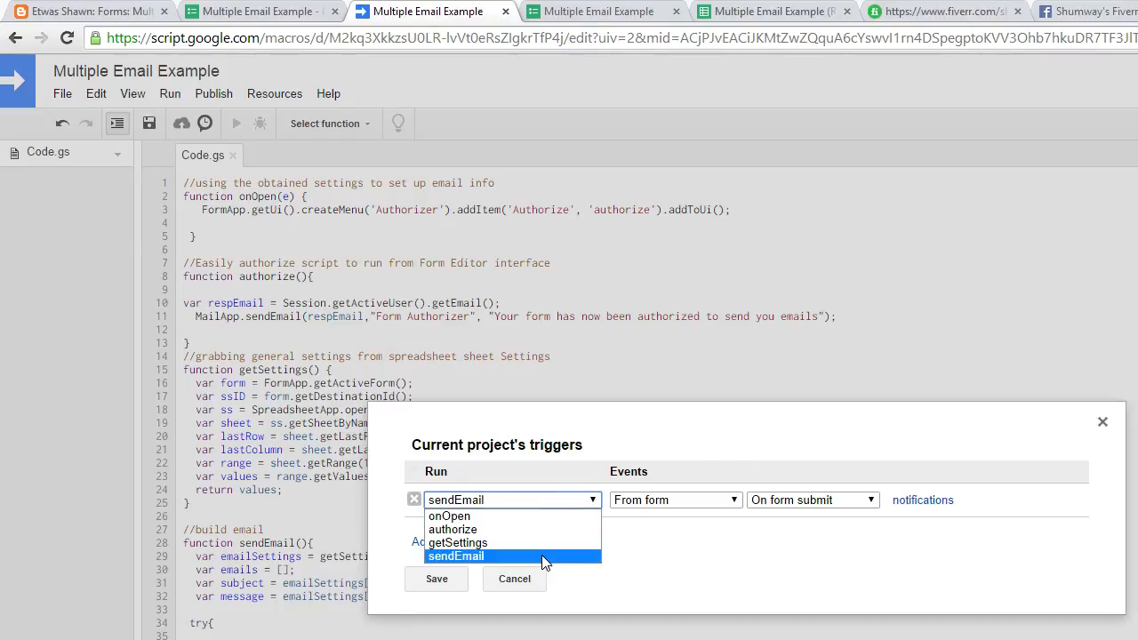
click(455, 555)
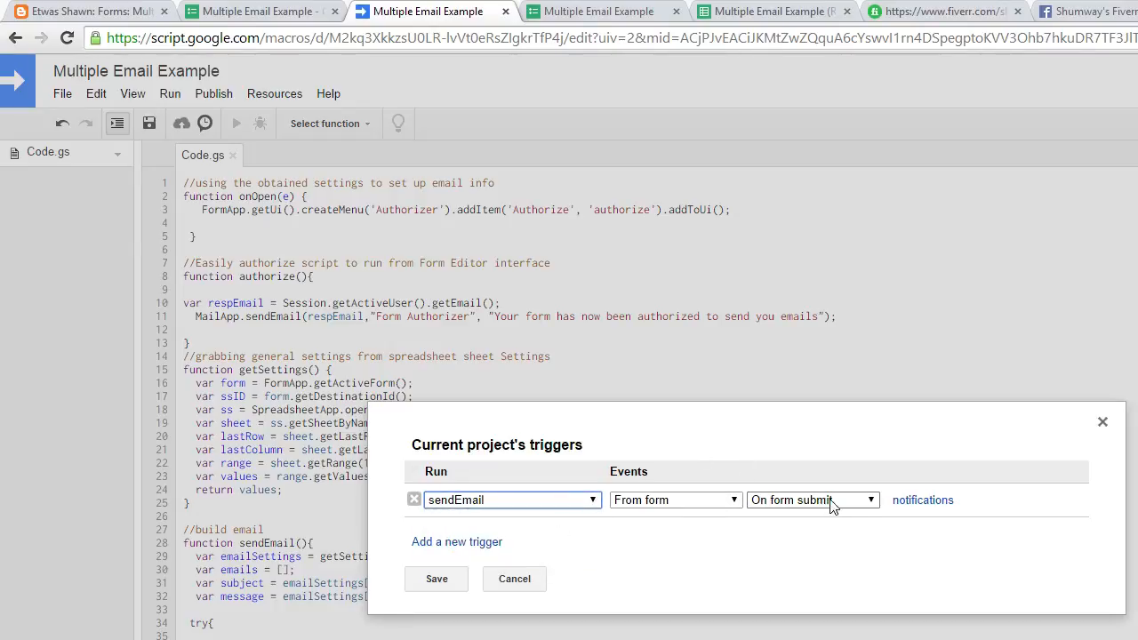
click(435, 580)
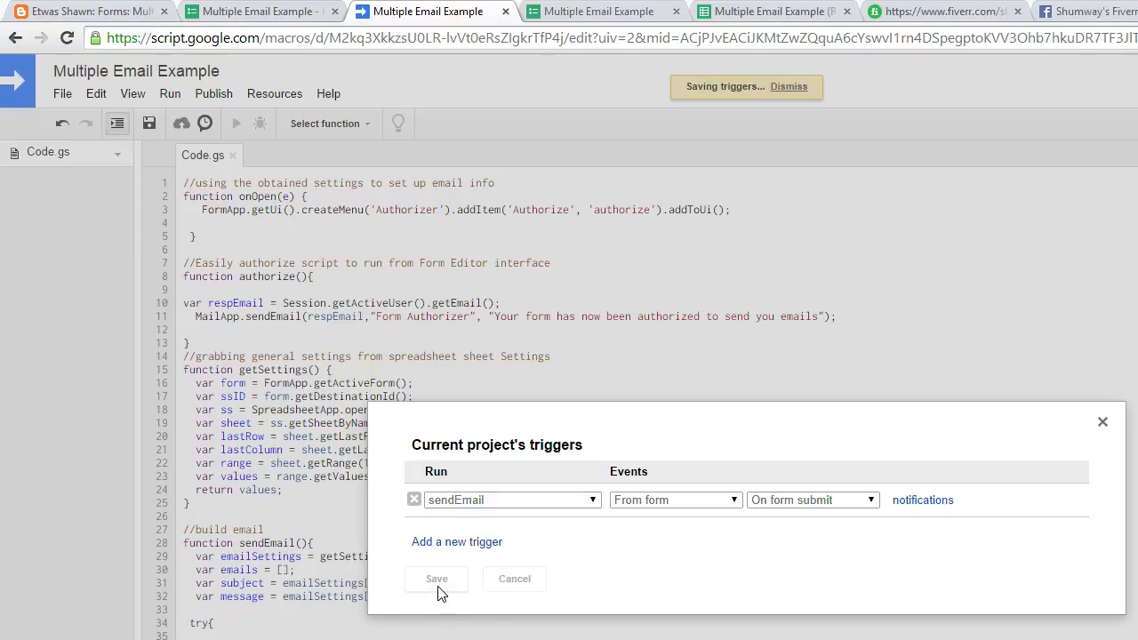
click(437, 580)
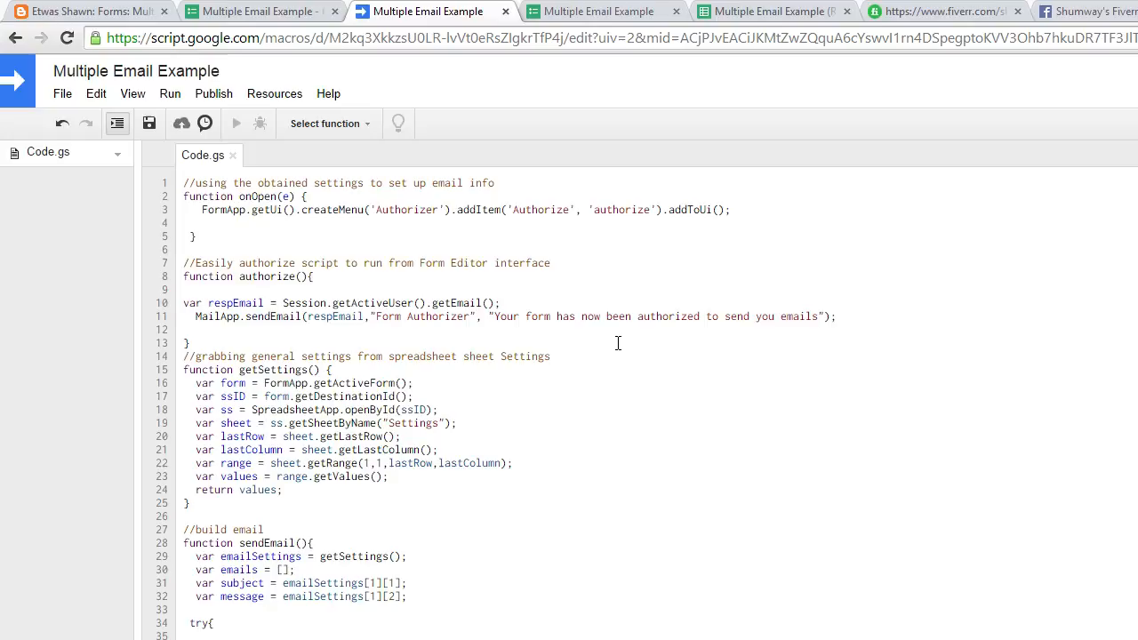
mouse_move(424, 203)
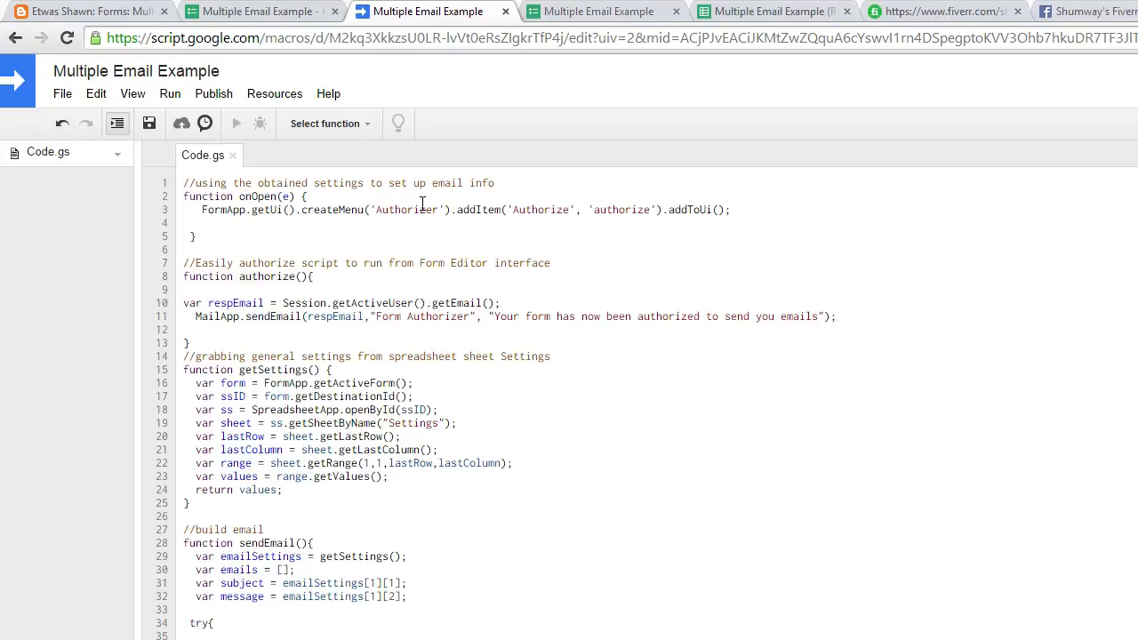
mouse_move(263, 10)
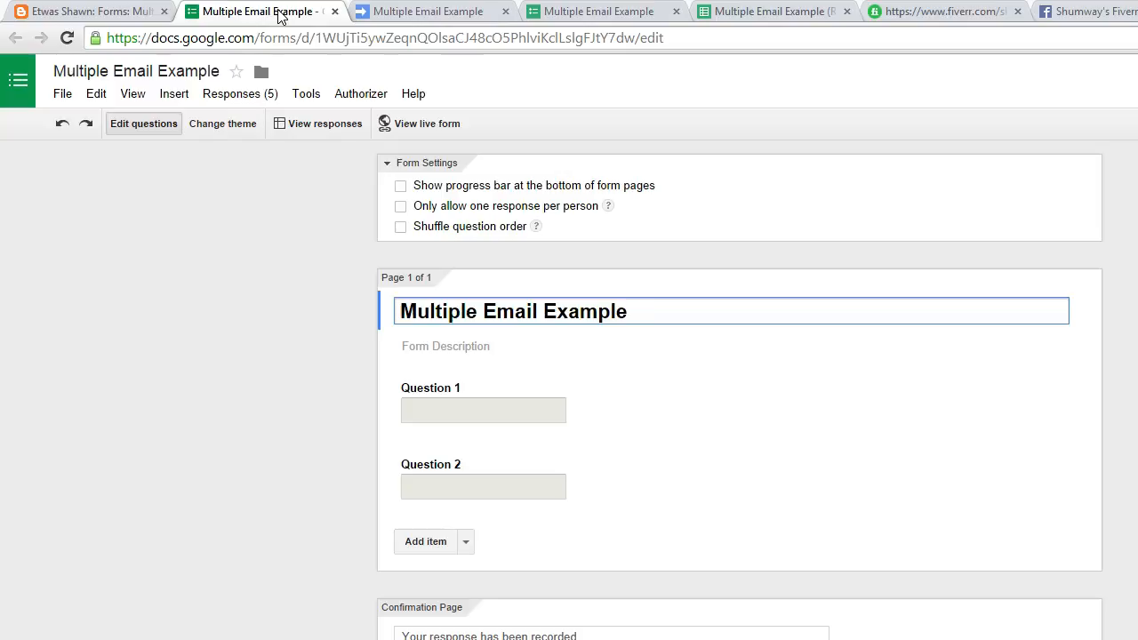
Run Authorize from the form's Authorizer menu so the script may send emails
click(359, 92)
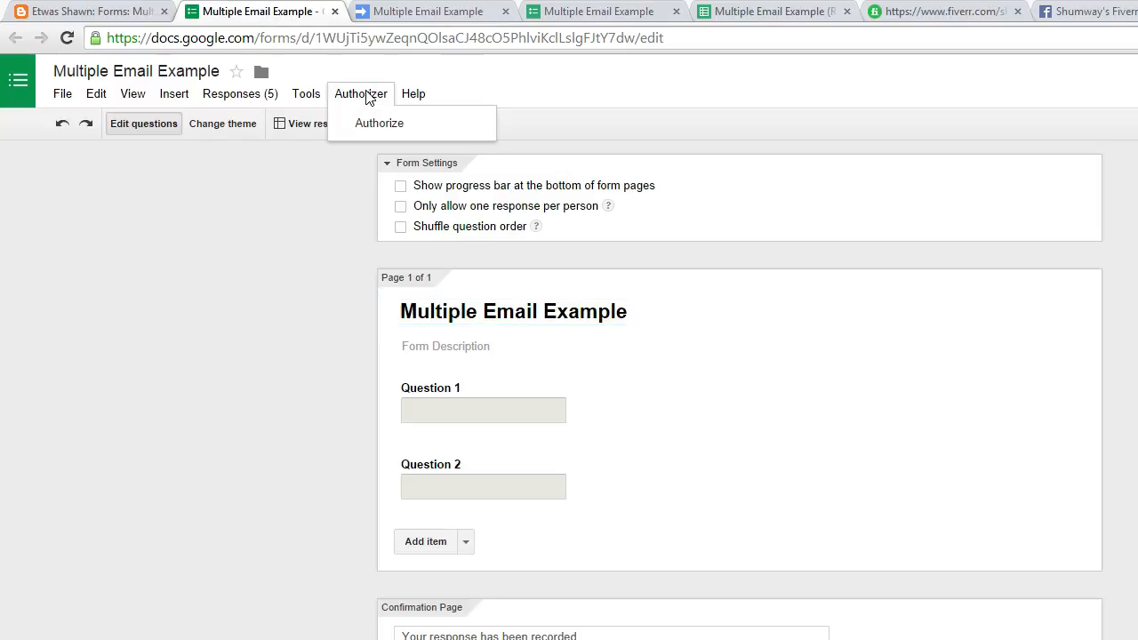
mouse_move(379, 122)
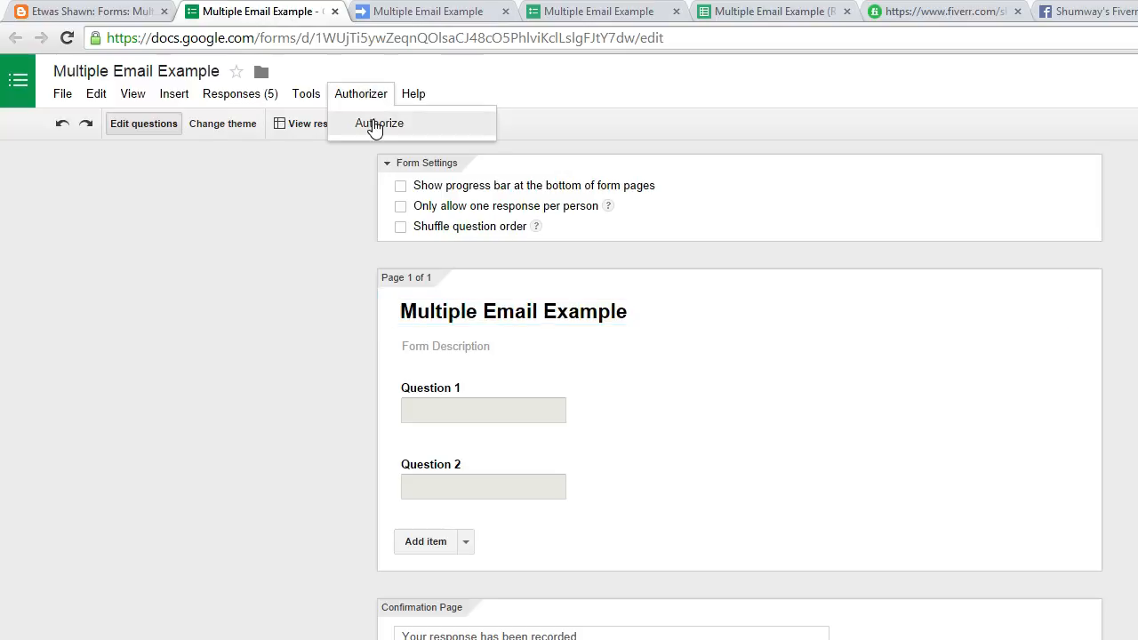
click(379, 123)
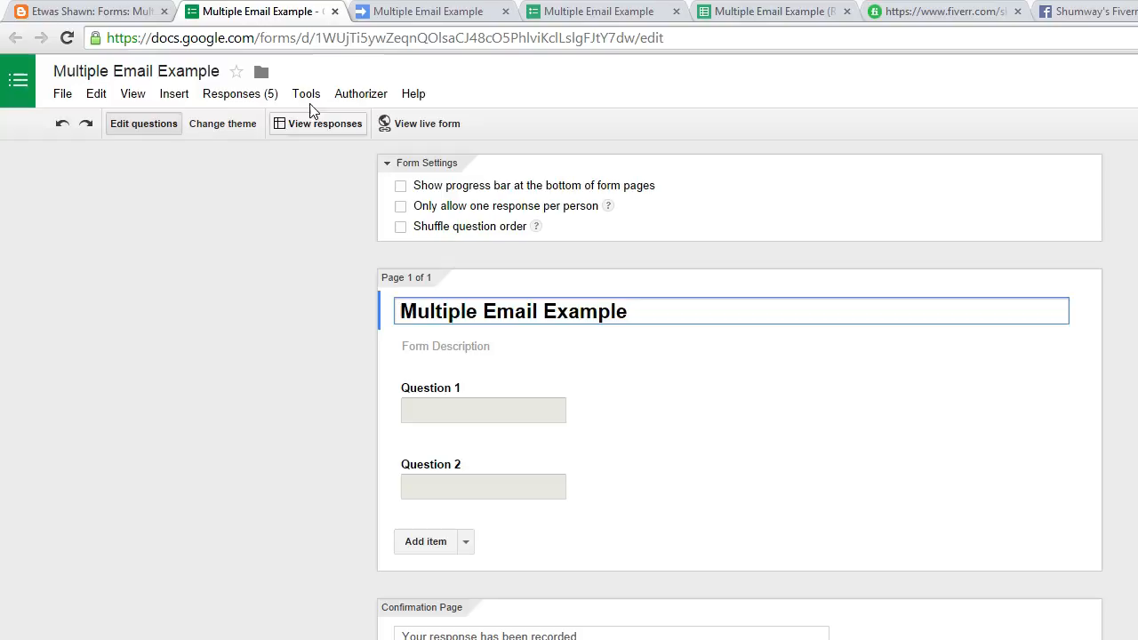
click(85, 11)
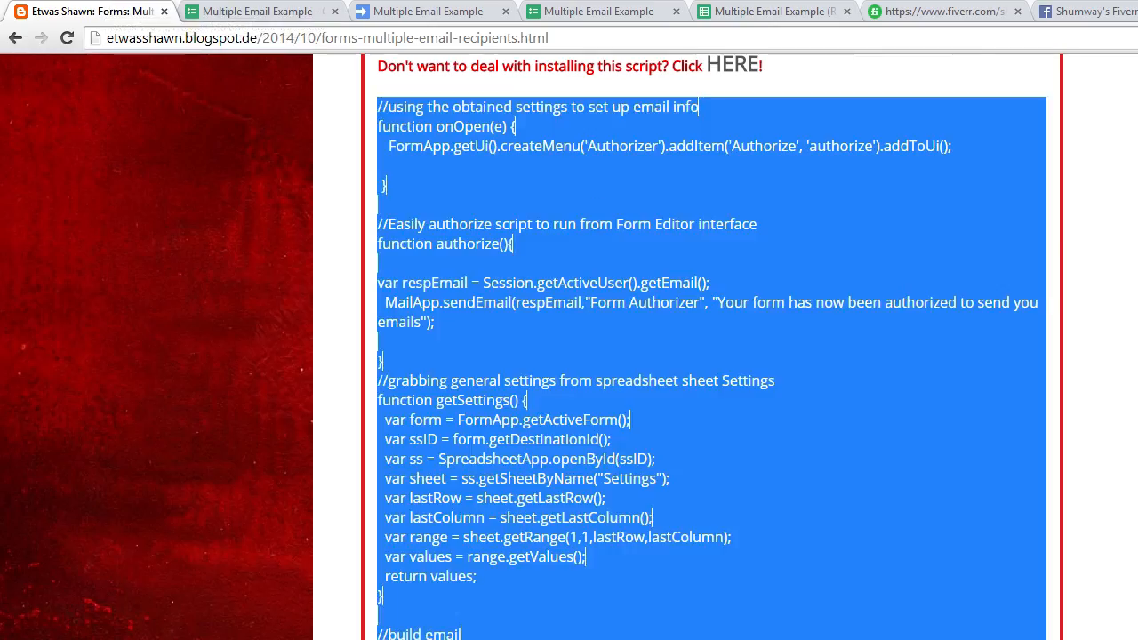
mouse_move(797, 555)
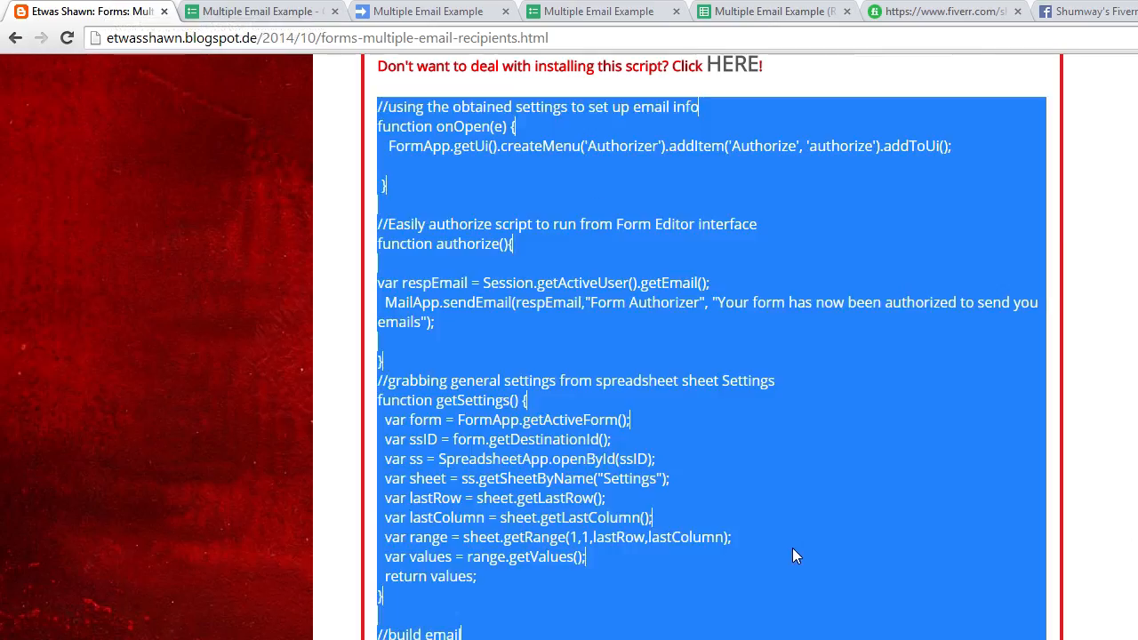
scroll(down, 3)
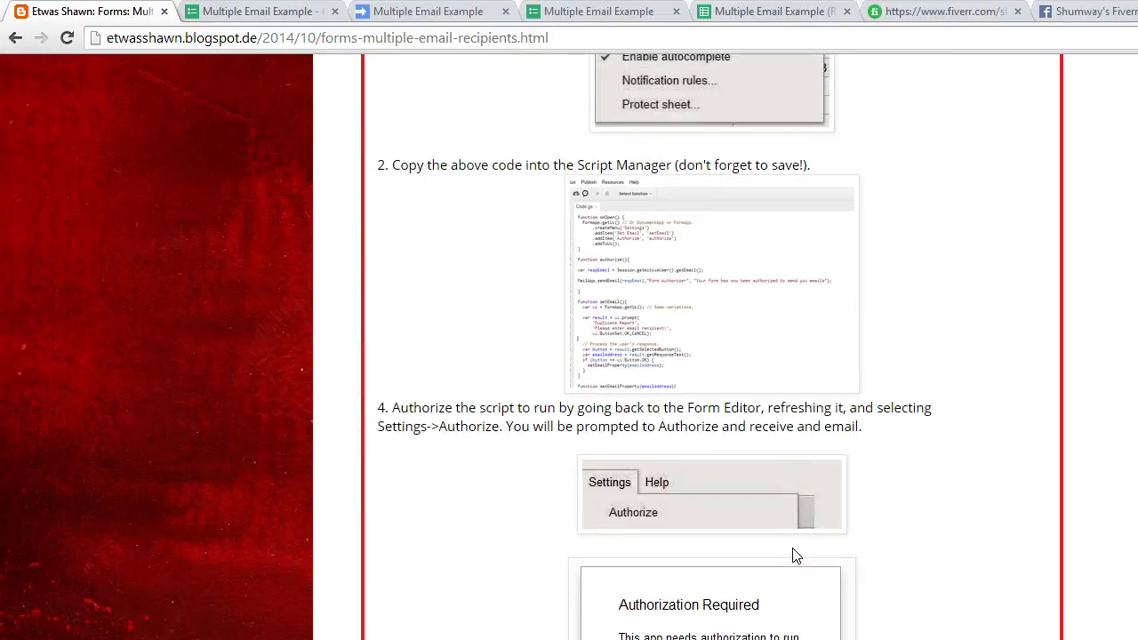
scroll(down, 3)
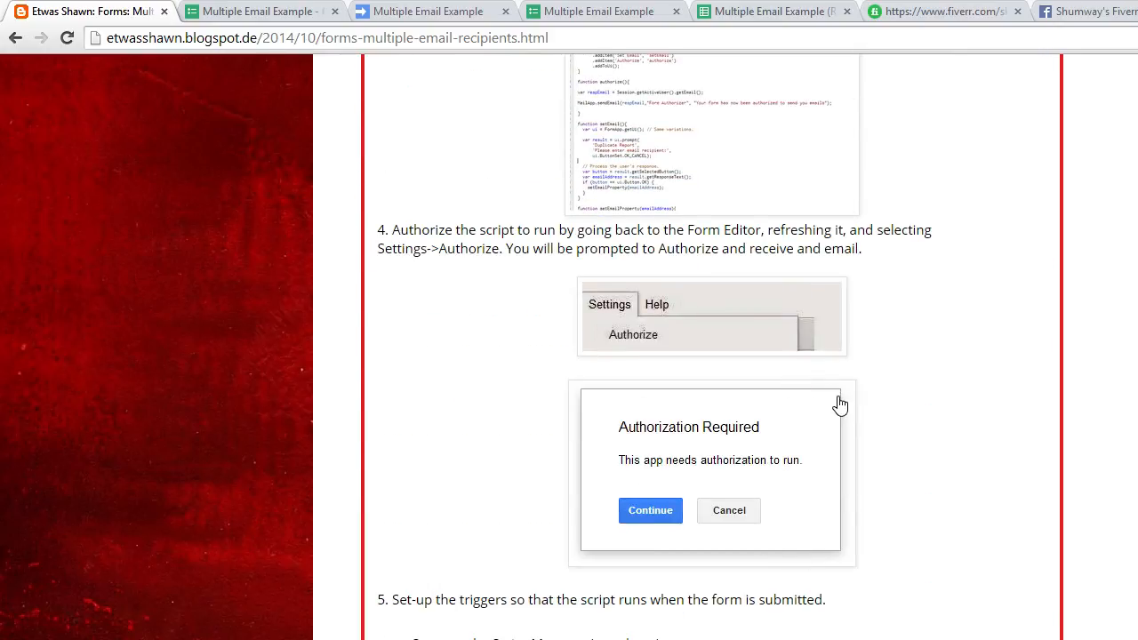
mouse_move(829, 555)
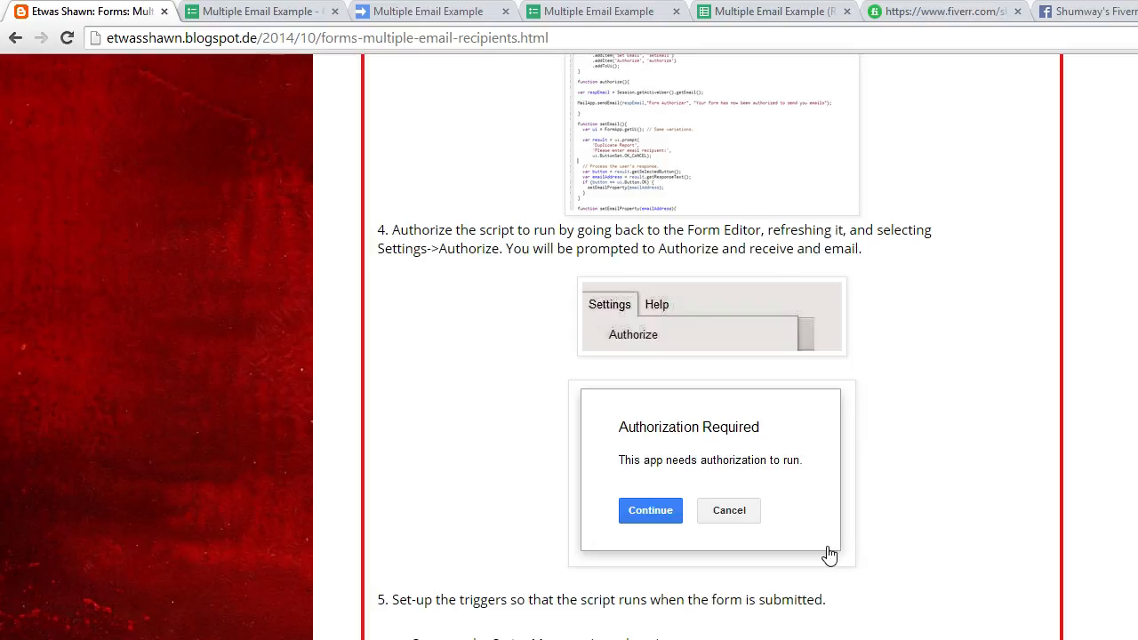
mouse_move(840, 530)
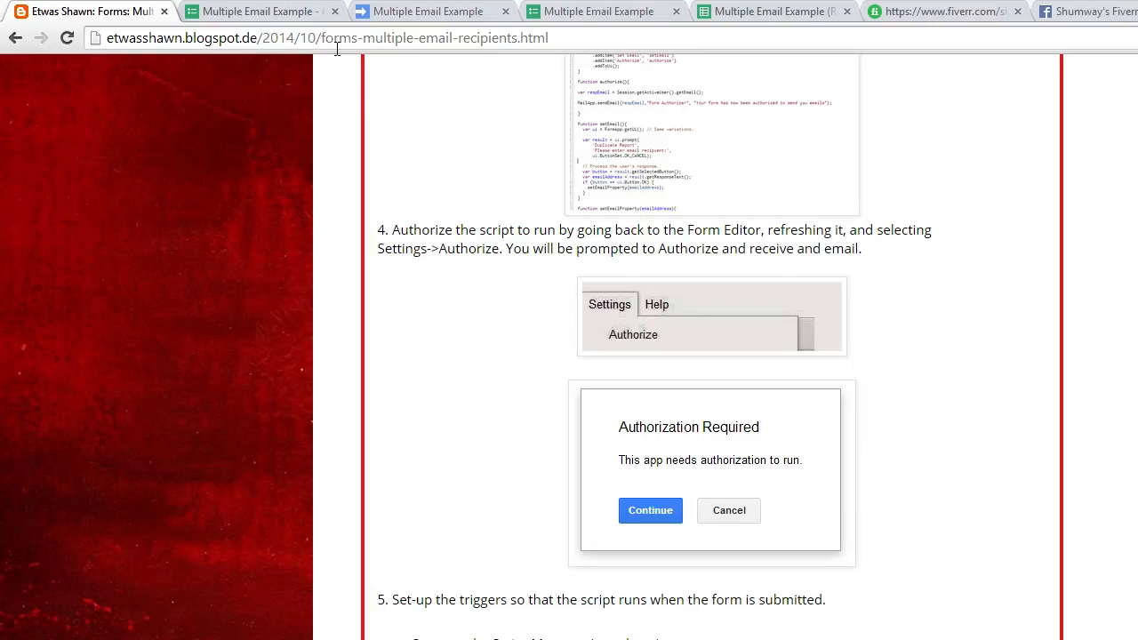
click(258, 11)
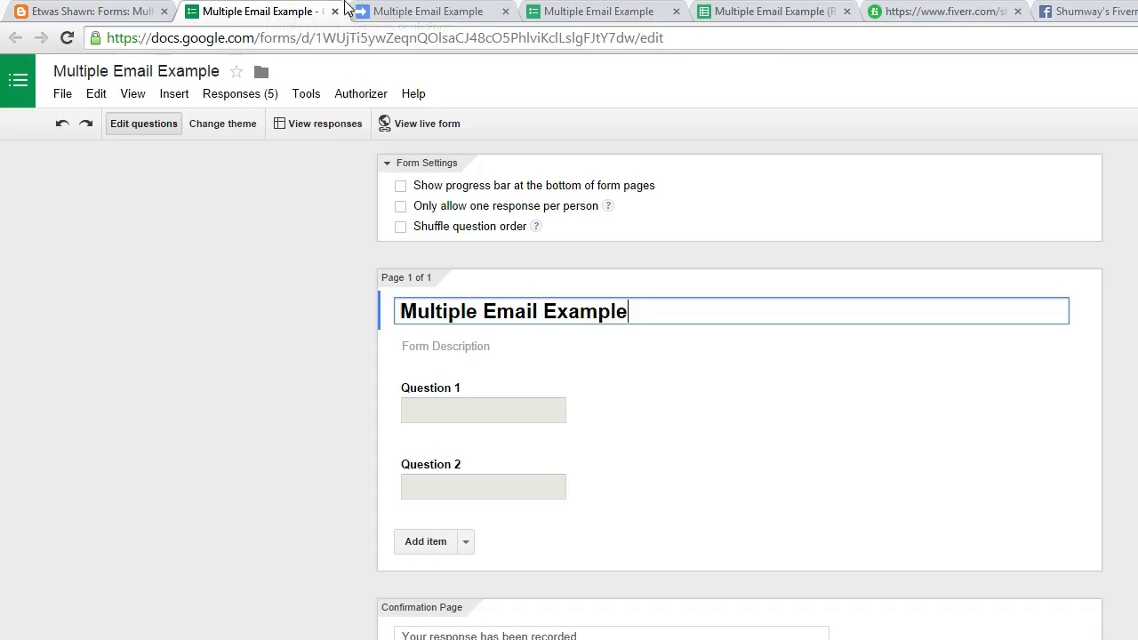
Fill the live form with 123 and 456 and submit the test response
click(601, 11)
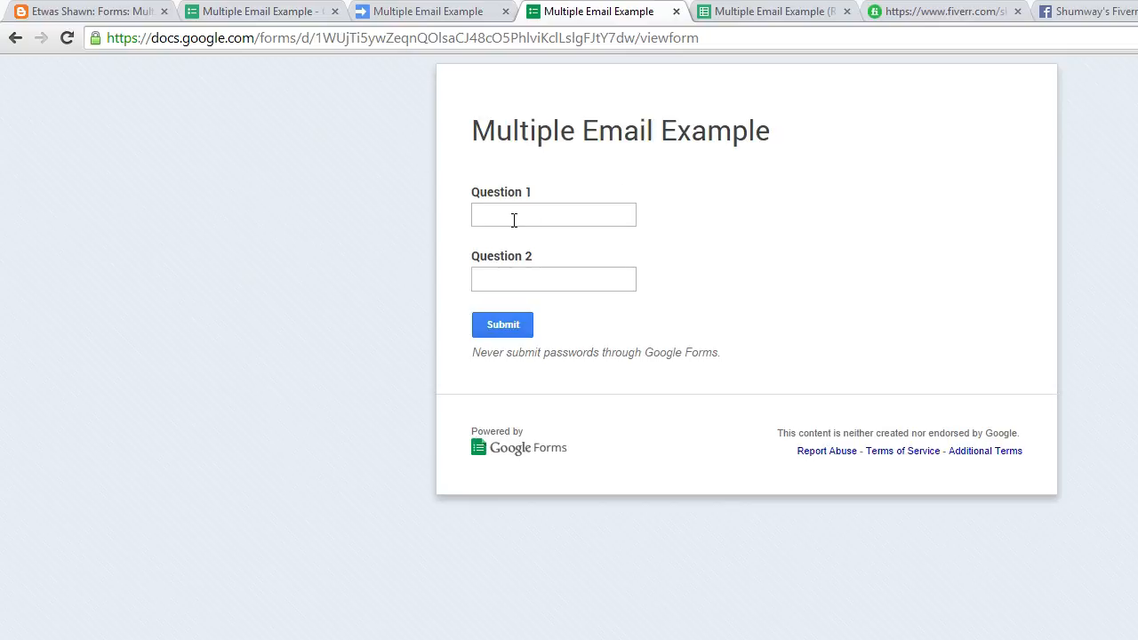
click(553, 213)
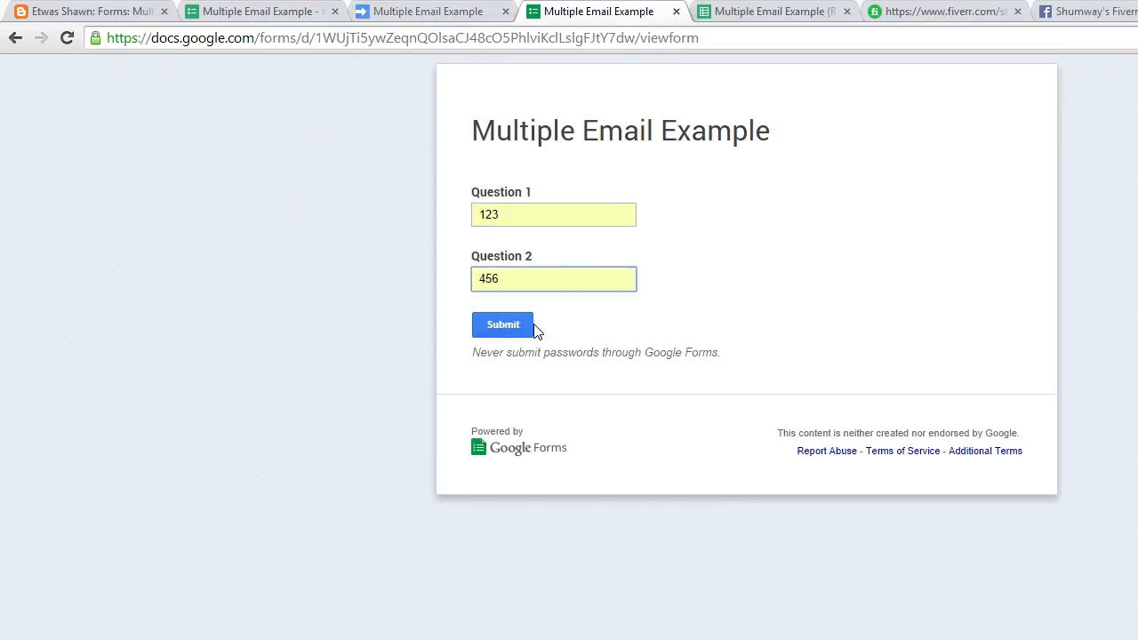
click(502, 324)
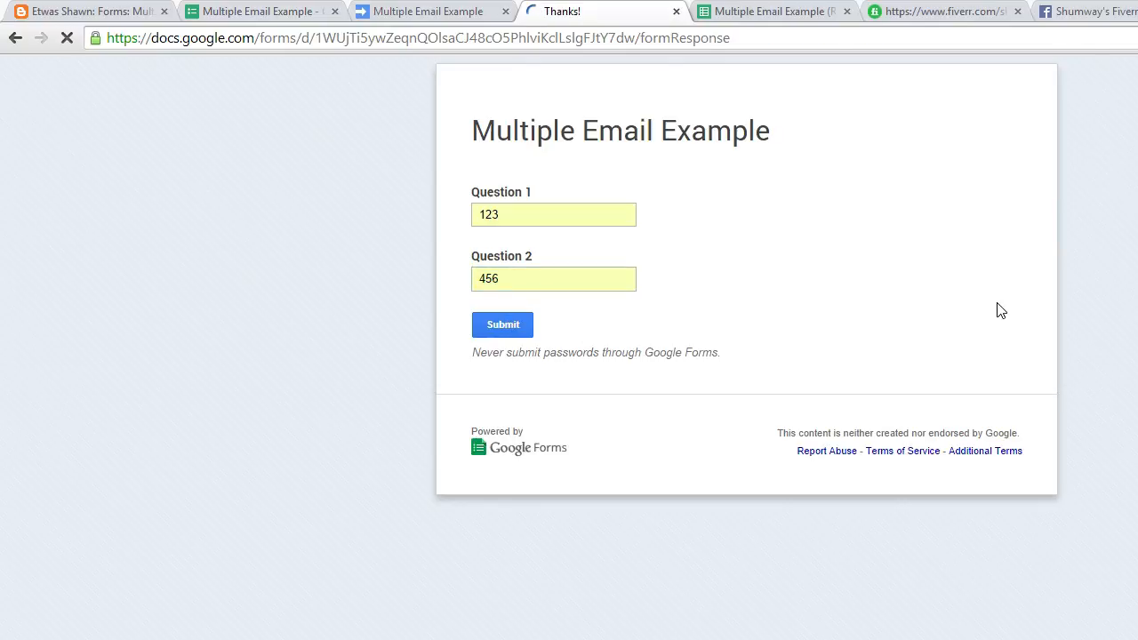
click(502, 323)
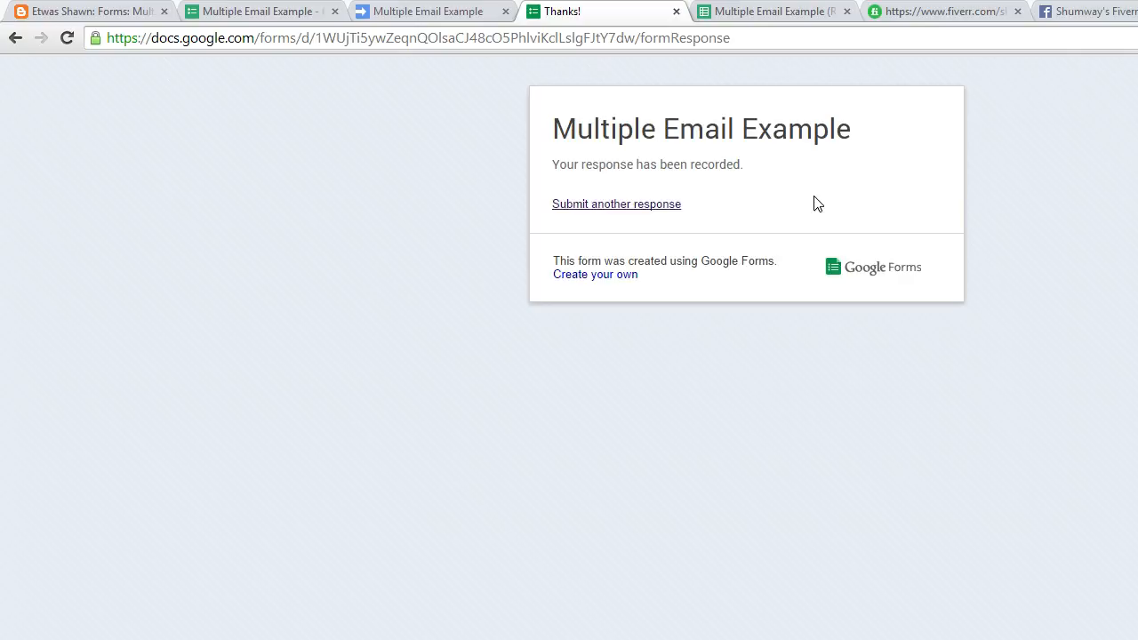
mouse_move(822, 196)
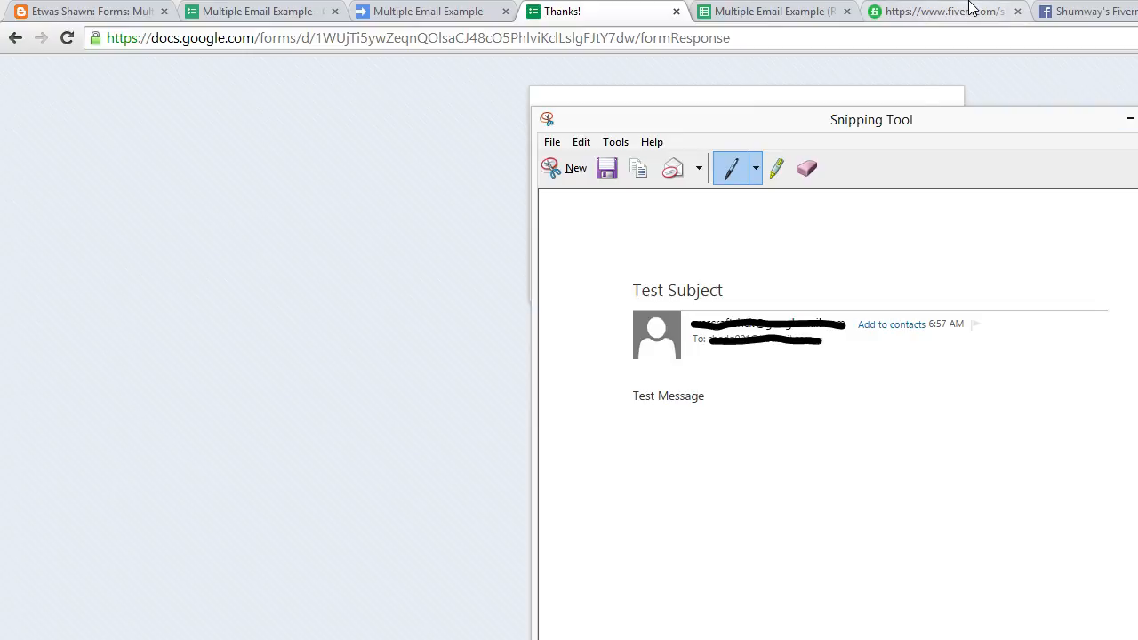
After viewing the received Test Subject email capture, bring up the Fiverr and Facebook gigs pages
click(940, 11)
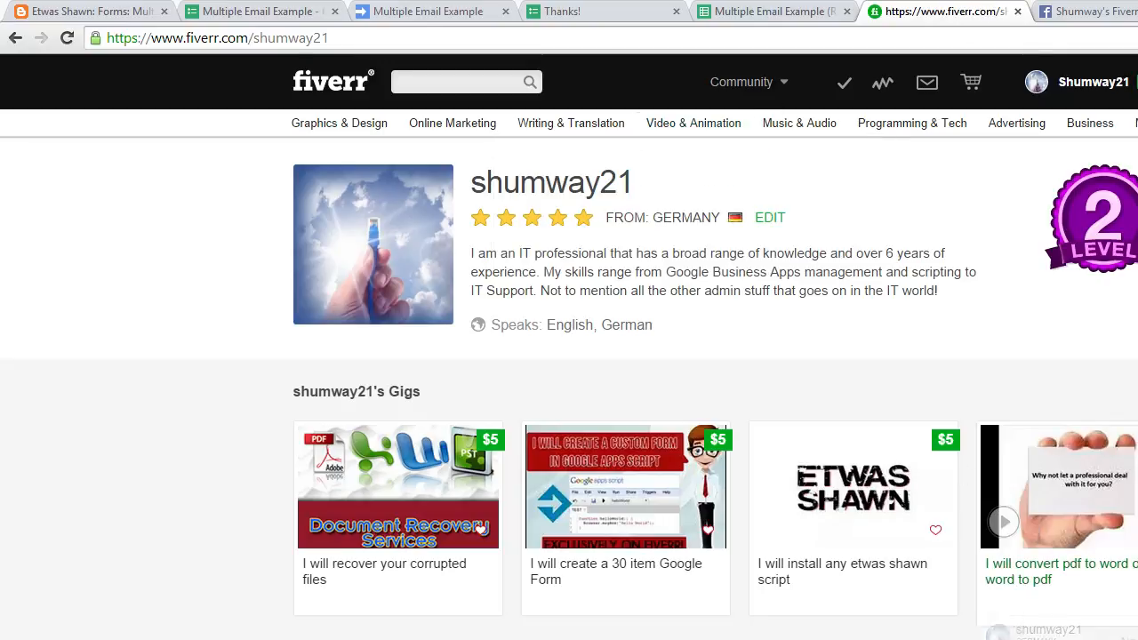
click(1085, 10)
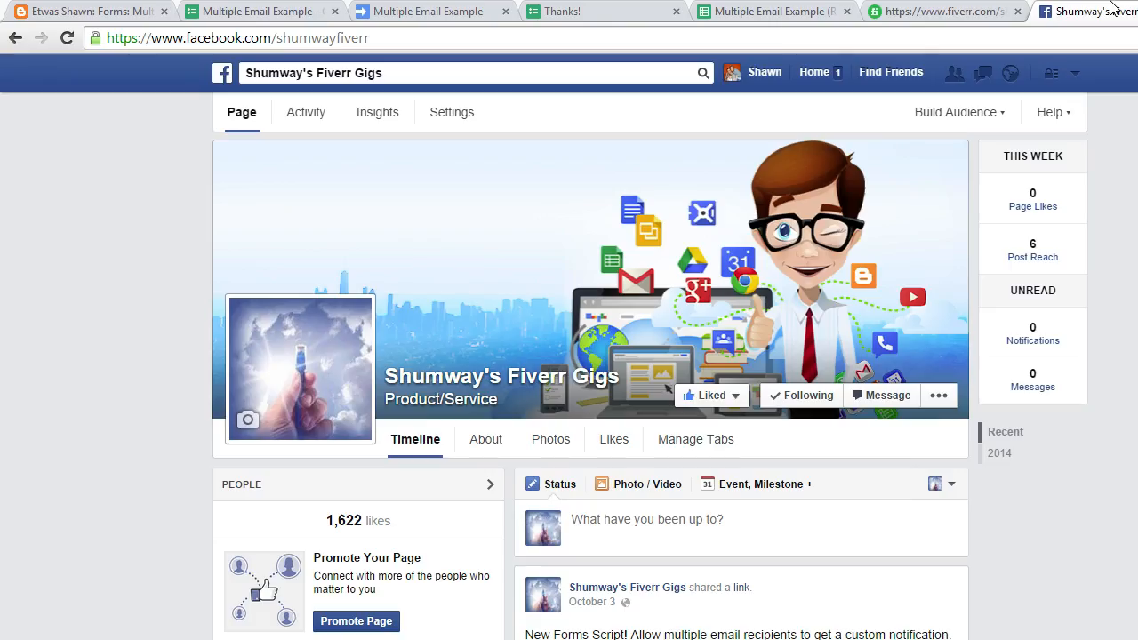